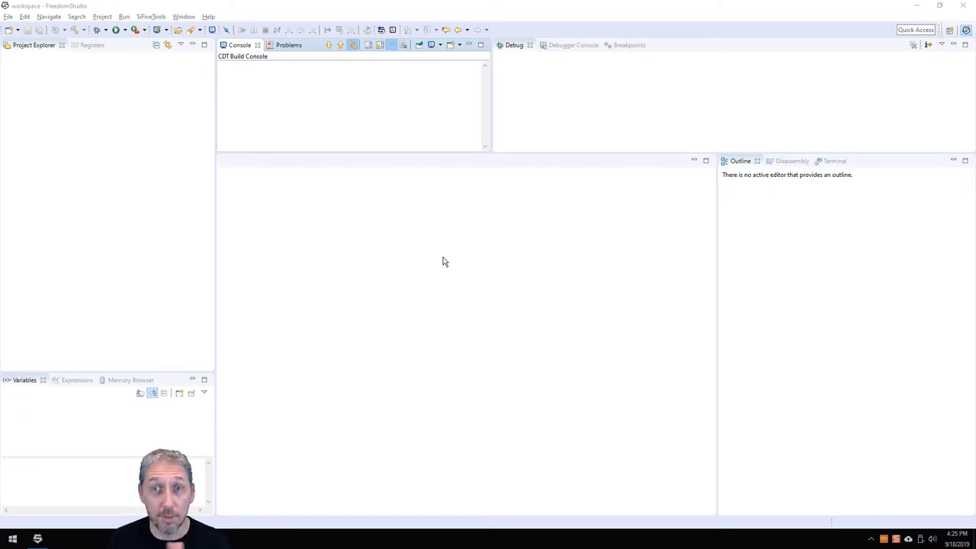
mouse_move(369, 304)
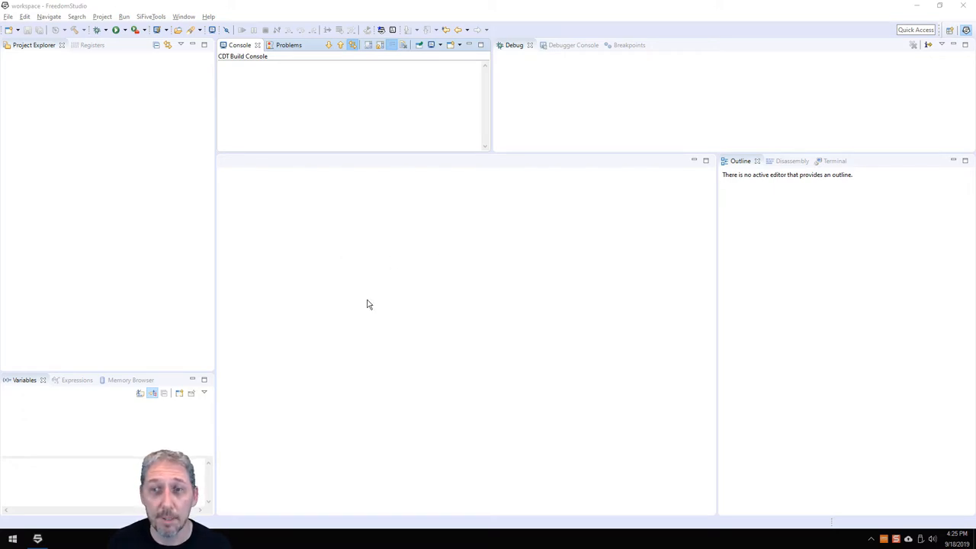
- Start a new IP project from deliverable and choose the s76-1908-ipdelivery.tar.gz archive
right_click(107, 228)
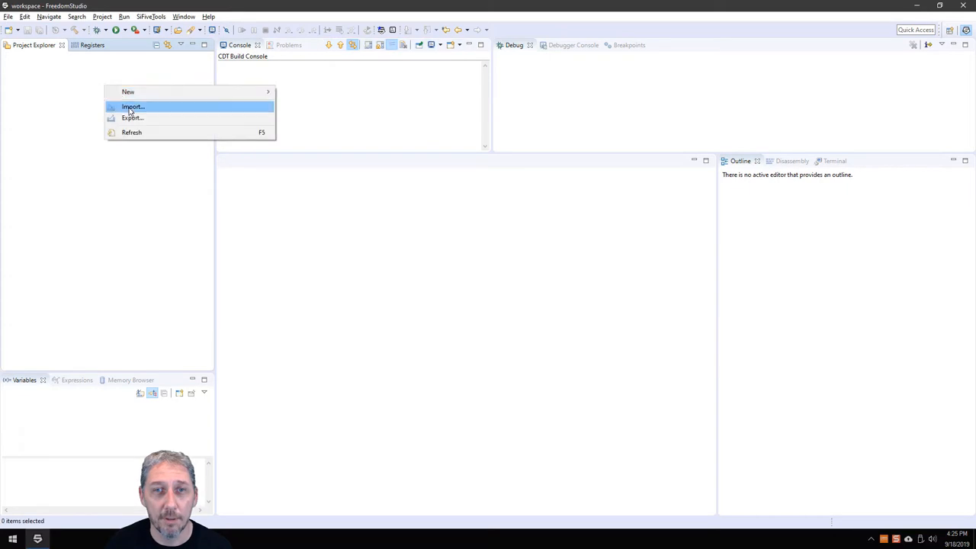
mouse_move(128, 92)
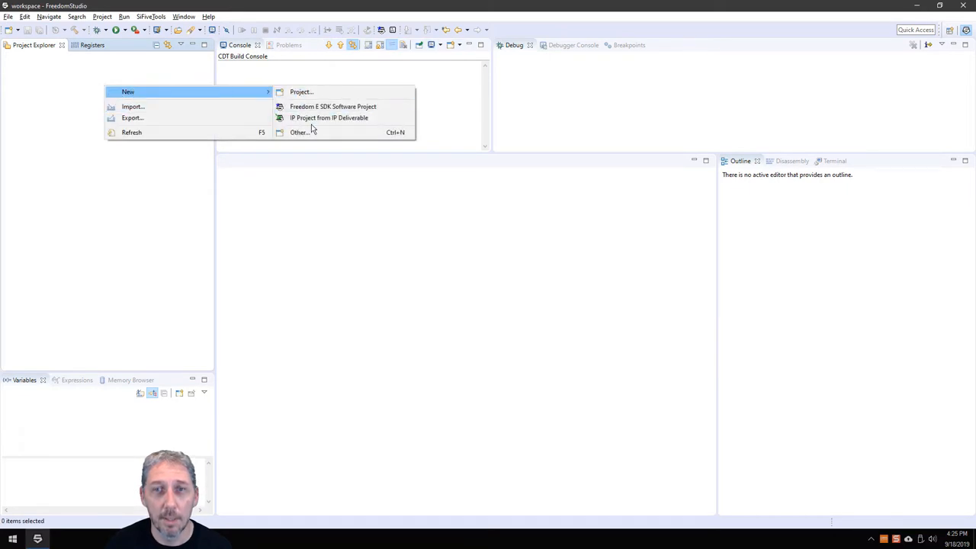
click(329, 117)
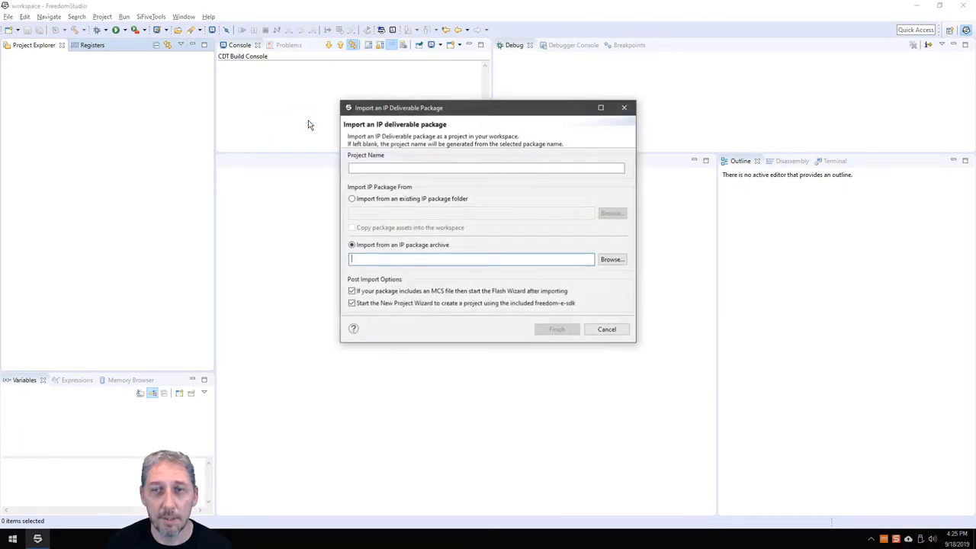
click(612, 260)
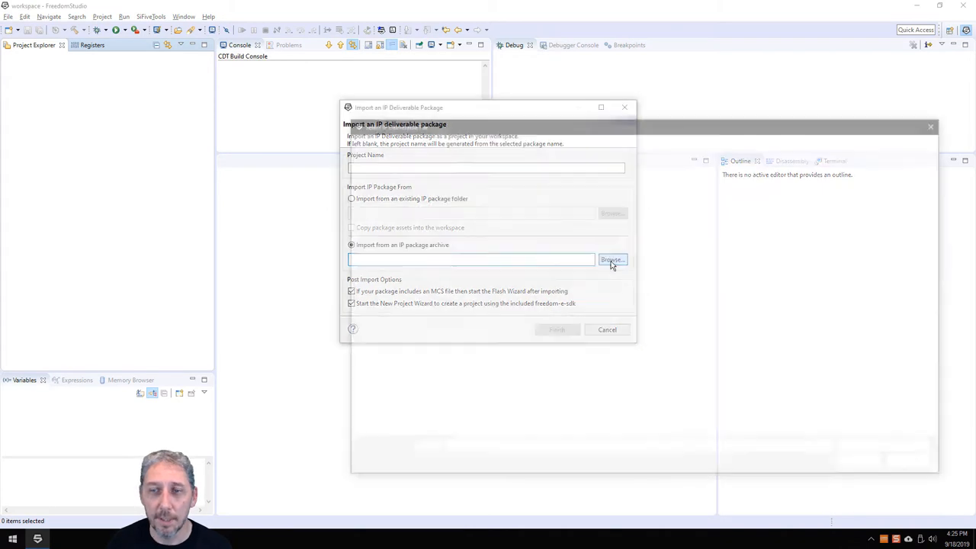
click(611, 260)
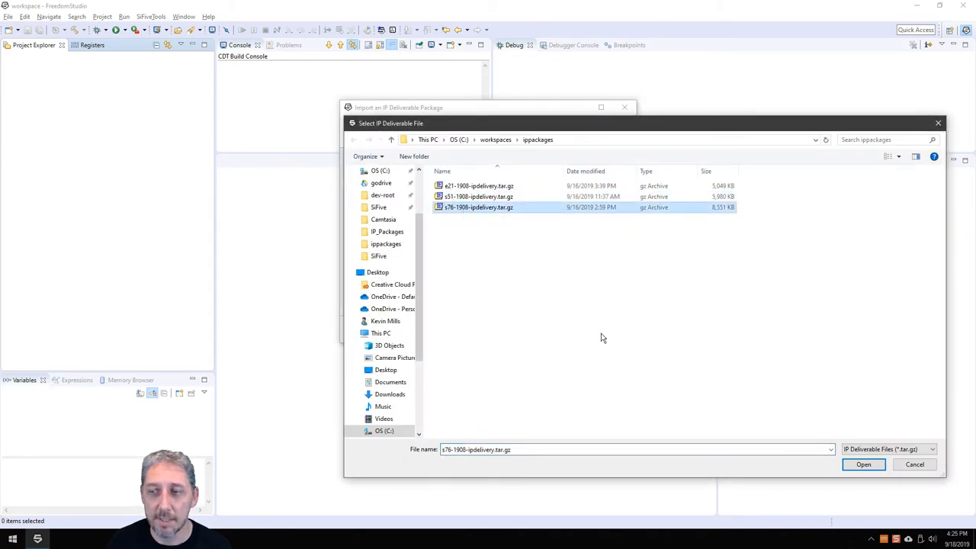
click(863, 464)
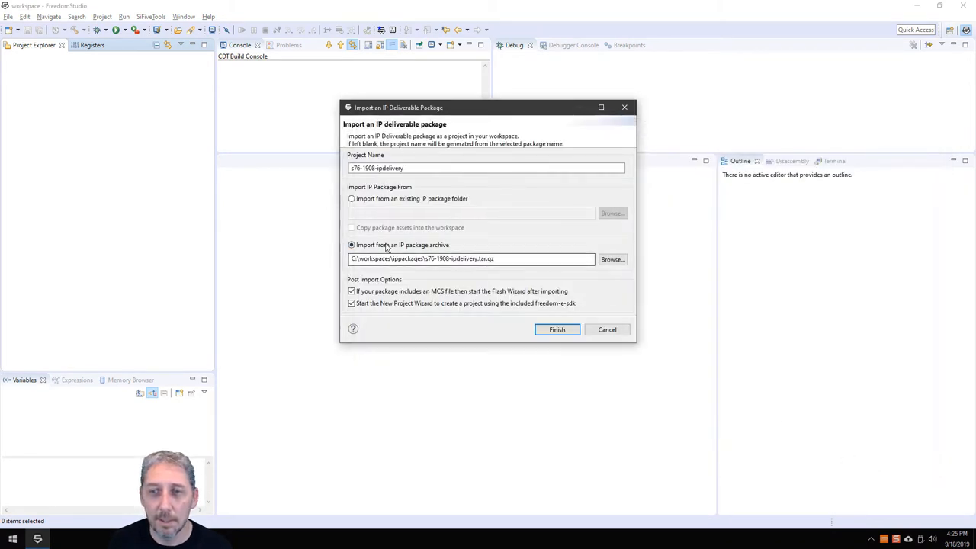
mouse_move(479, 318)
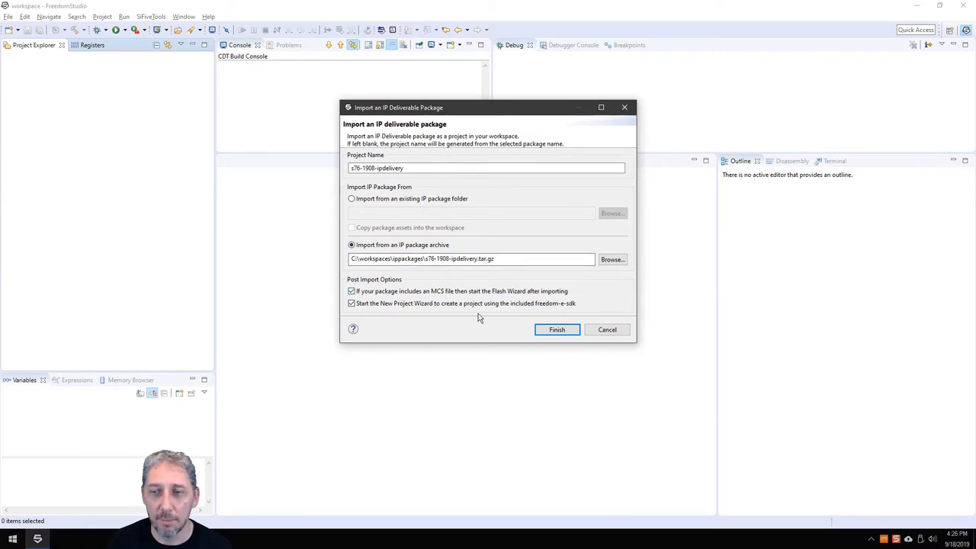
mouse_move(556, 329)
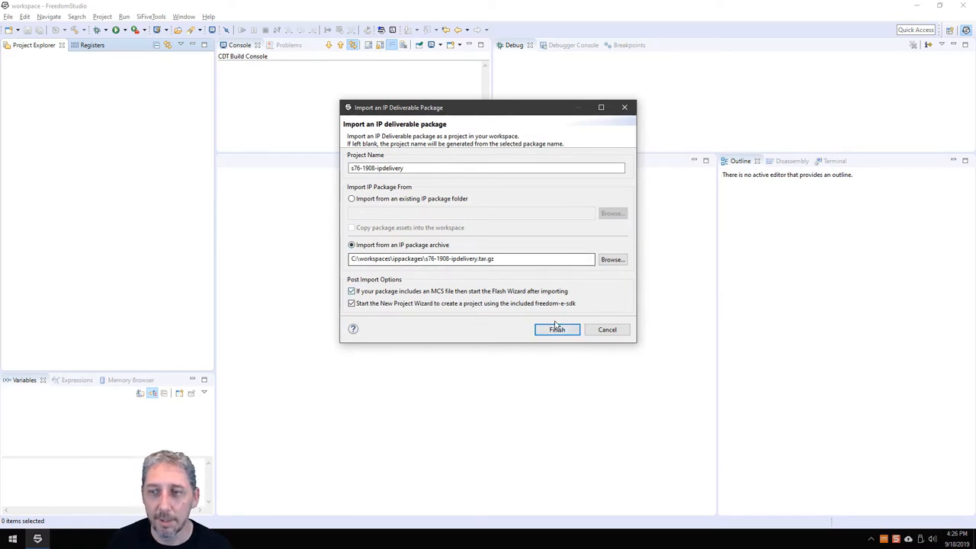
- Finish importing the S76 IP package and flash its MCS image to the Arty FPGA
click(556, 329)
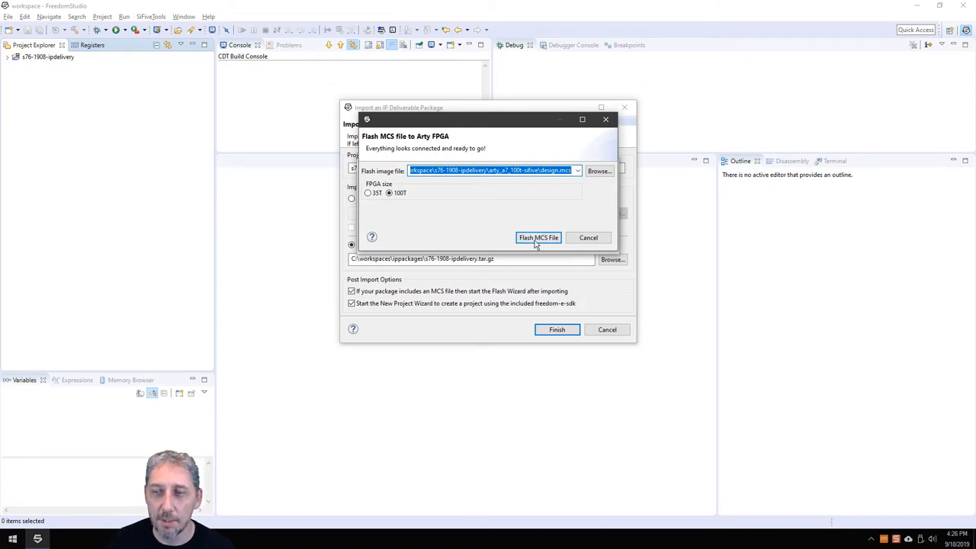
click(538, 237)
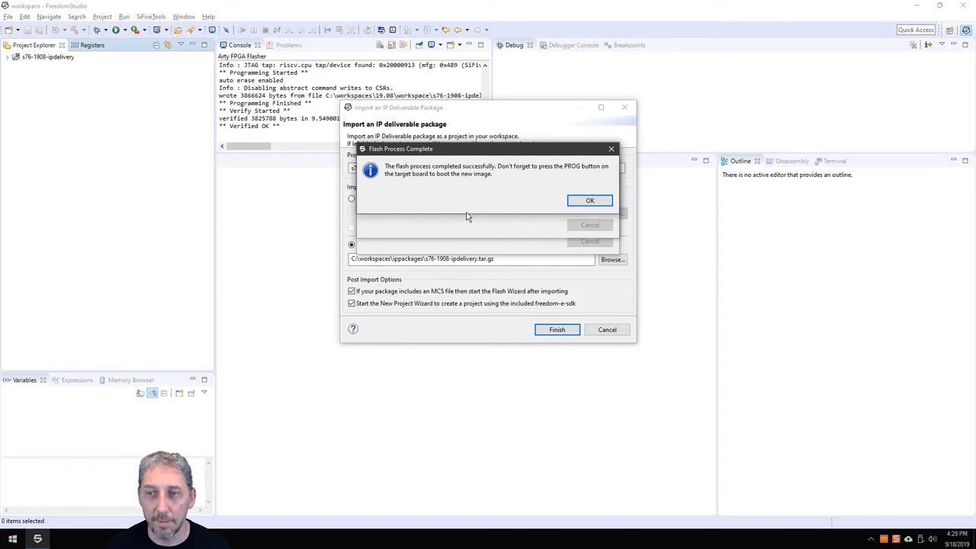
mouse_move(480, 203)
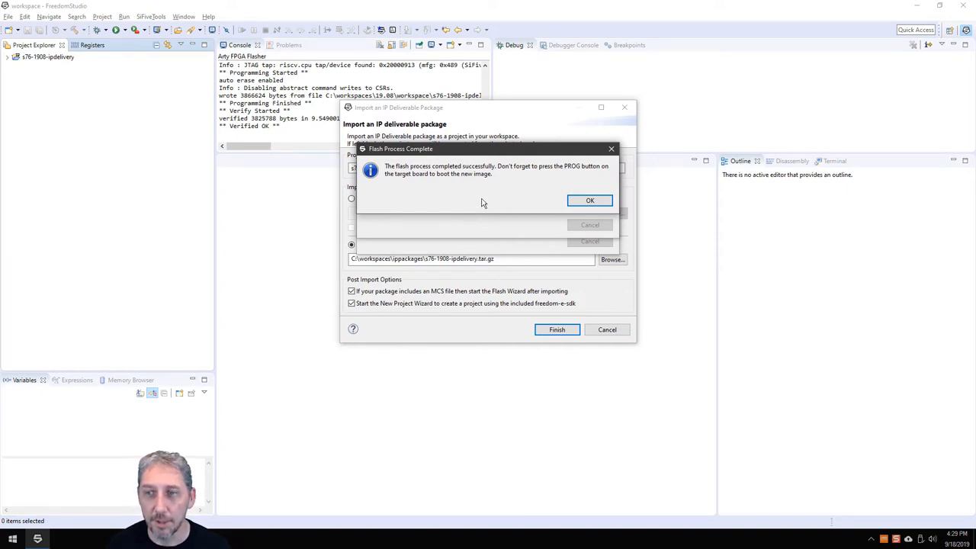
mouse_move(499, 197)
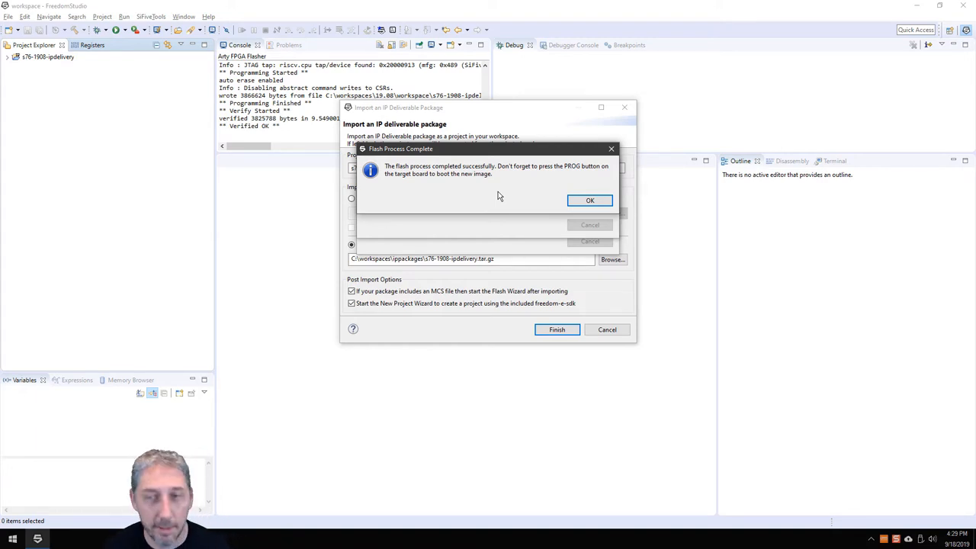
- Acknowledge the flash and create design-arty-coremark from the coremark example with an OpenOCD debug launch configuration
click(589, 199)
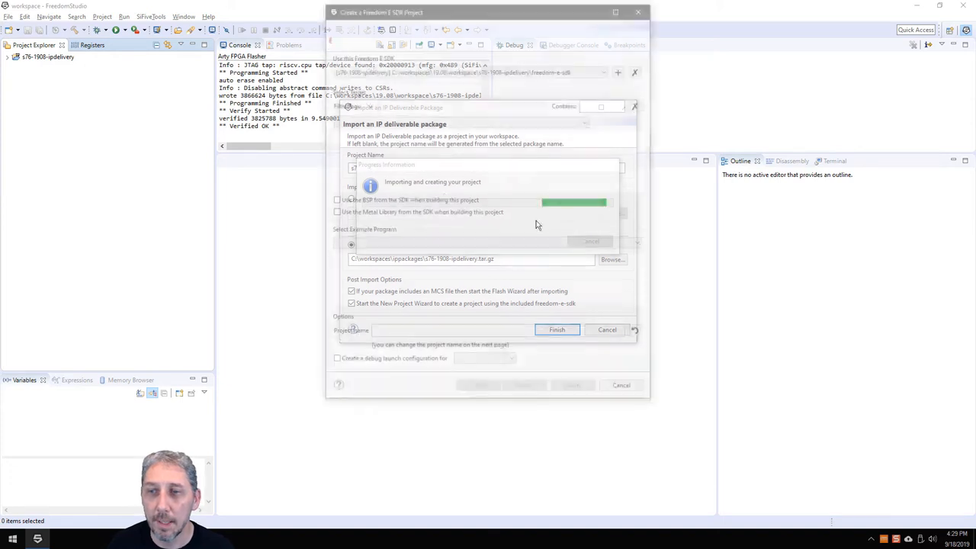
click(557, 329)
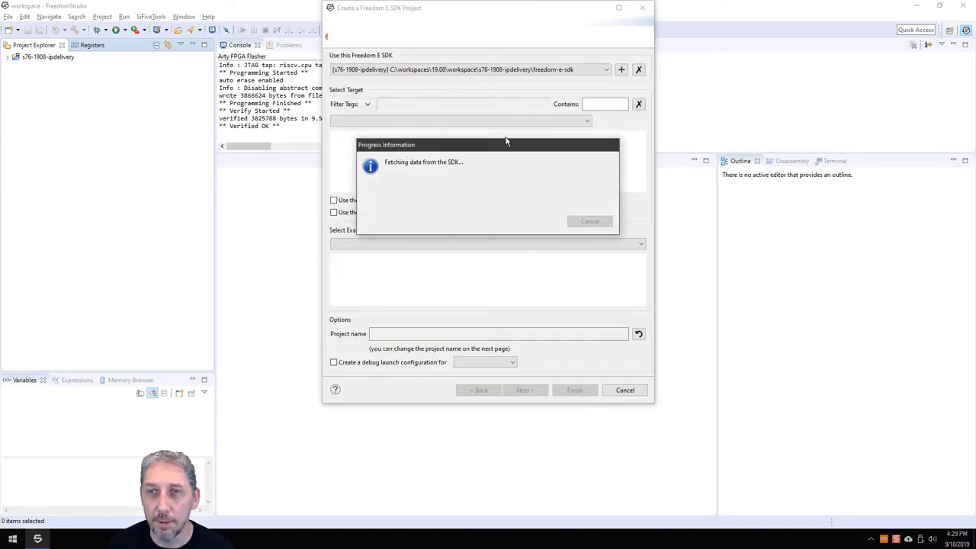
mouse_move(489, 187)
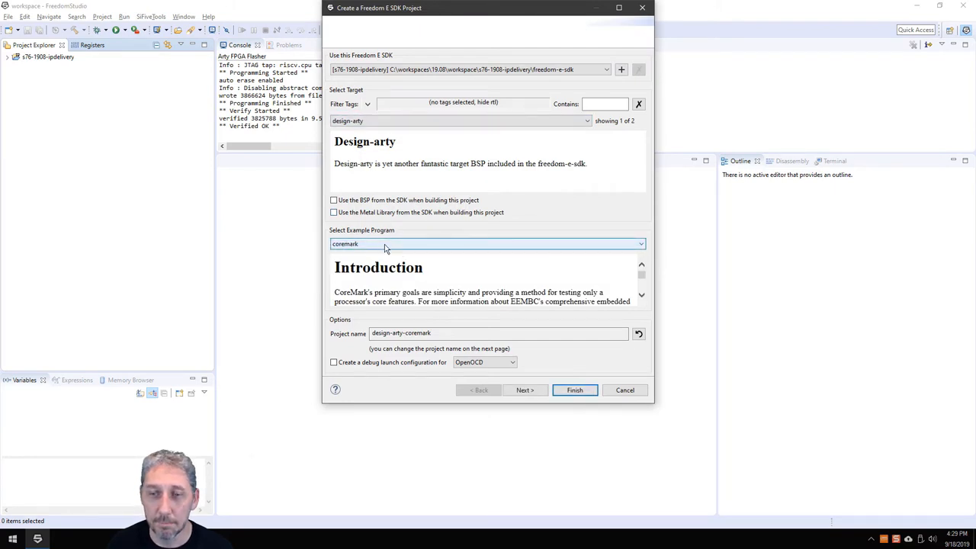
click(333, 363)
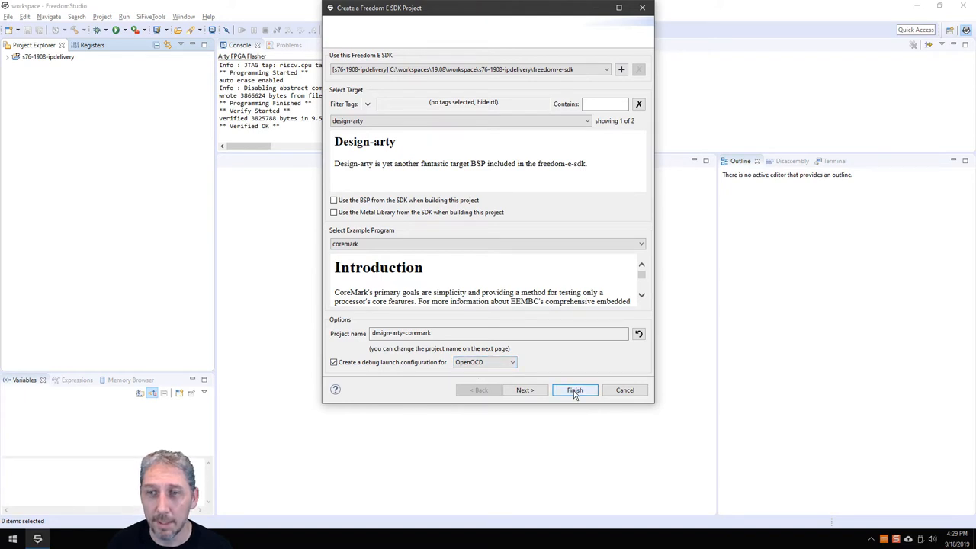
click(574, 389)
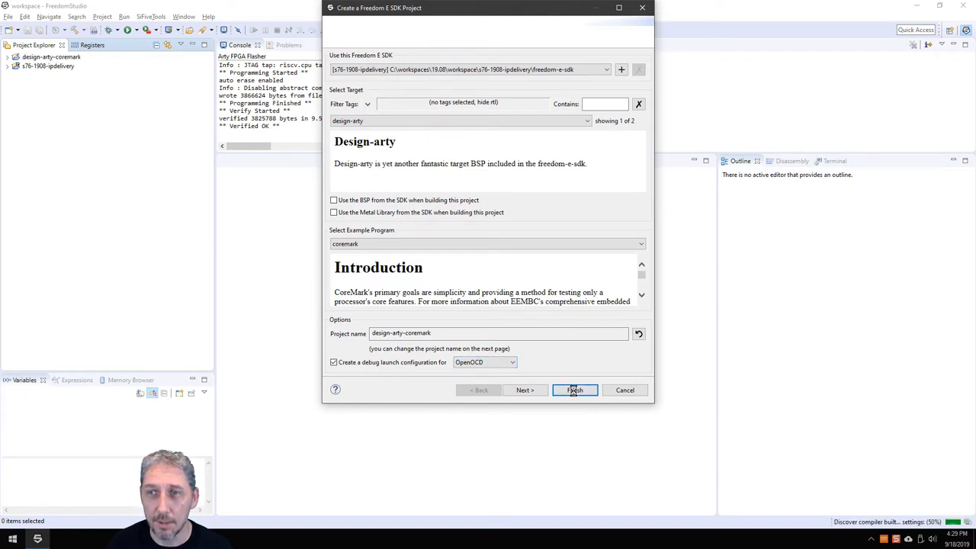
click(574, 389)
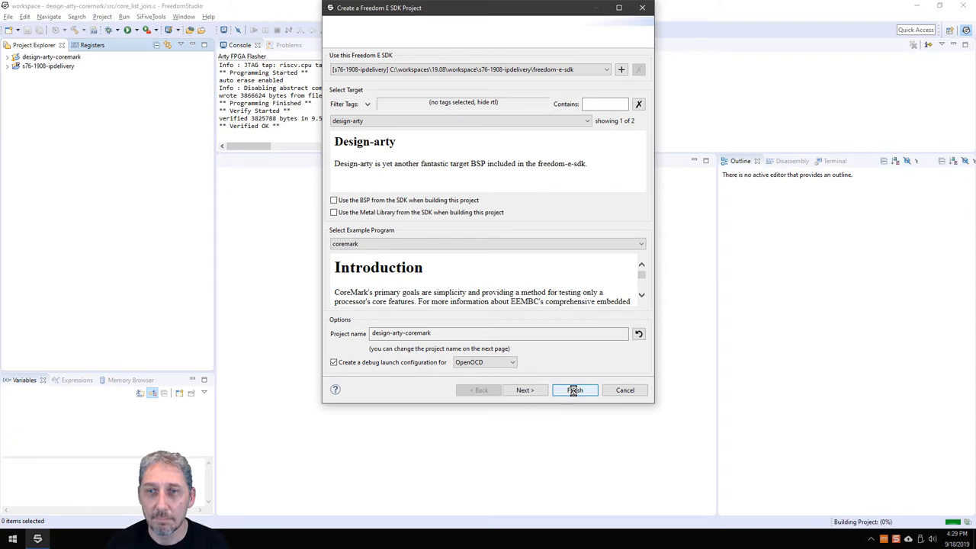
click(574, 389)
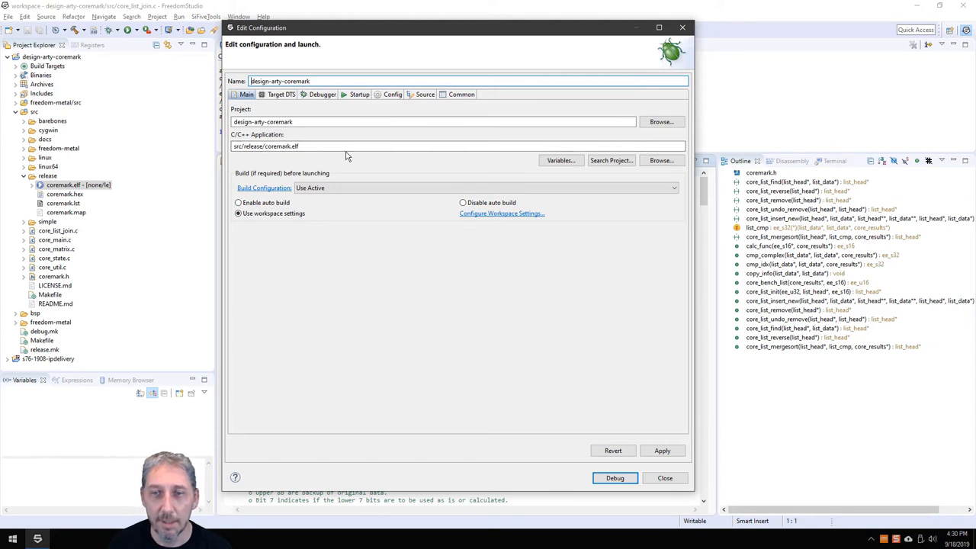
mouse_move(306, 168)
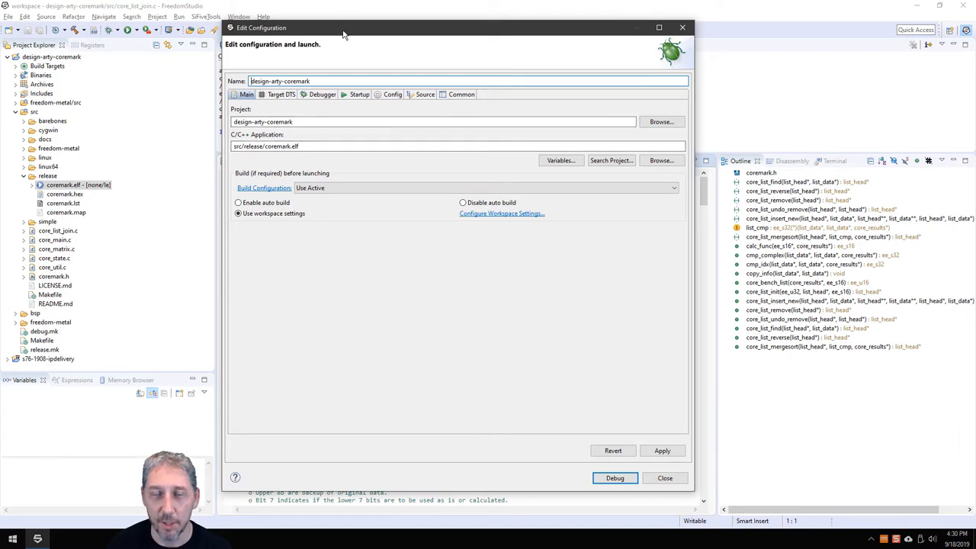
mouse_move(277, 101)
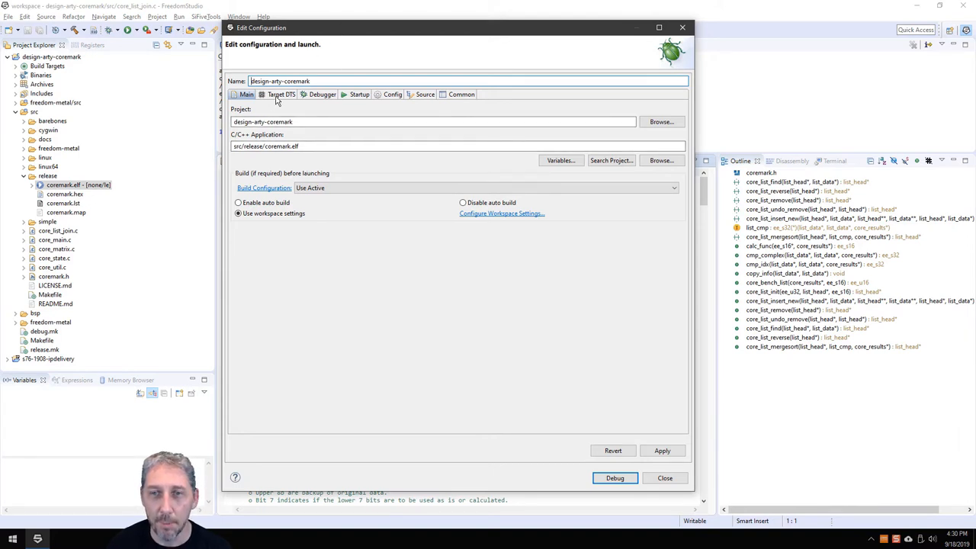
- In the Debugger settings, change the GDB, Telnet and Tcl ports to 33333, 44443 and 36666
click(323, 93)
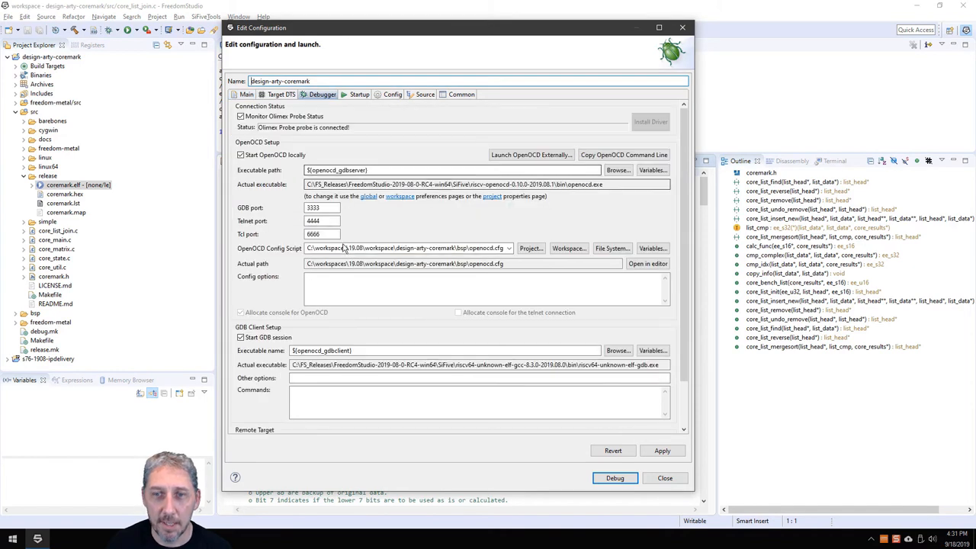
click(320, 207)
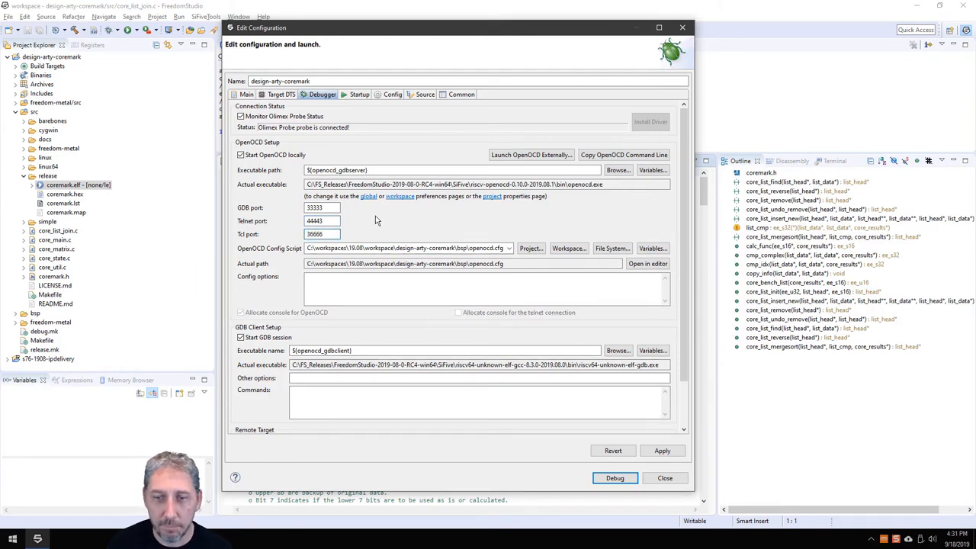
mouse_move(426, 250)
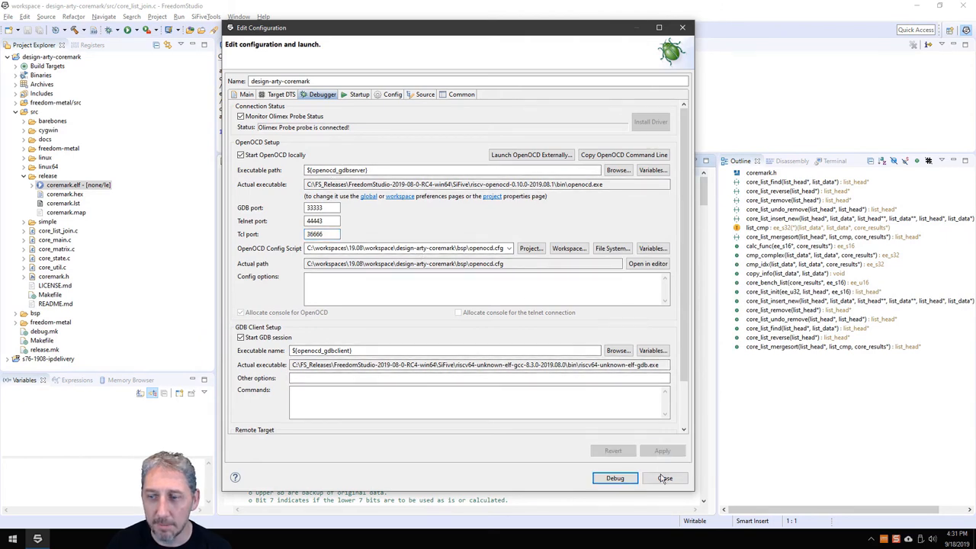
- Close the launch settings and connect a serial terminal on COM17 at 115200 baud
click(665, 478)
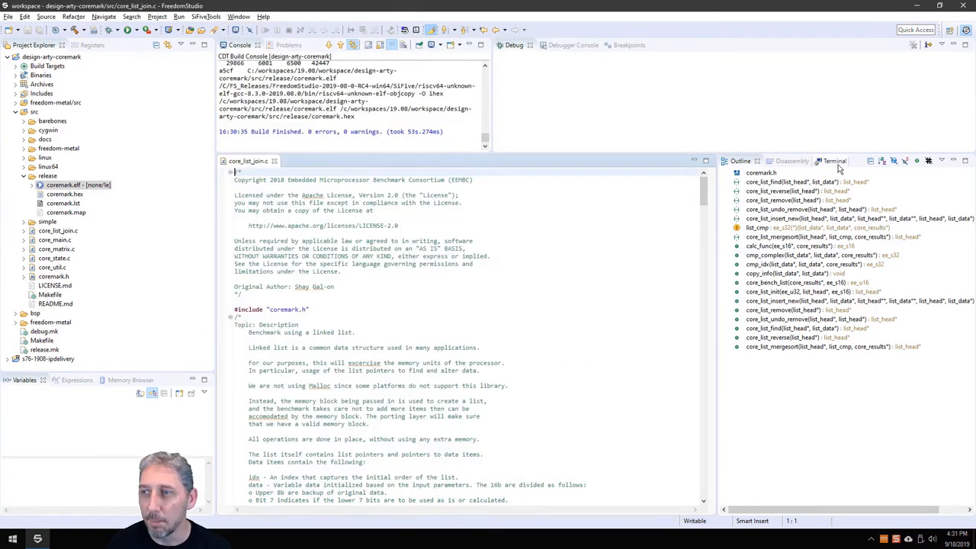
click(824, 161)
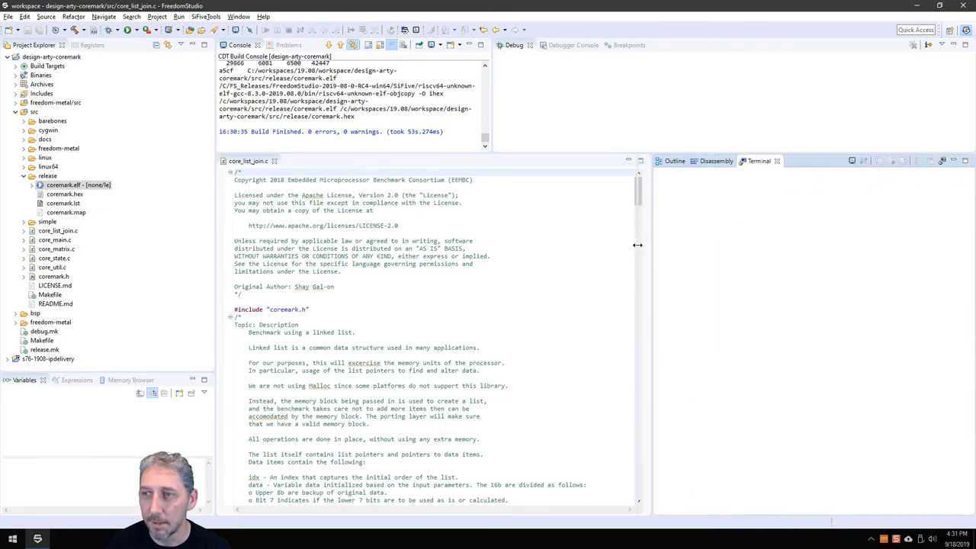
click(852, 161)
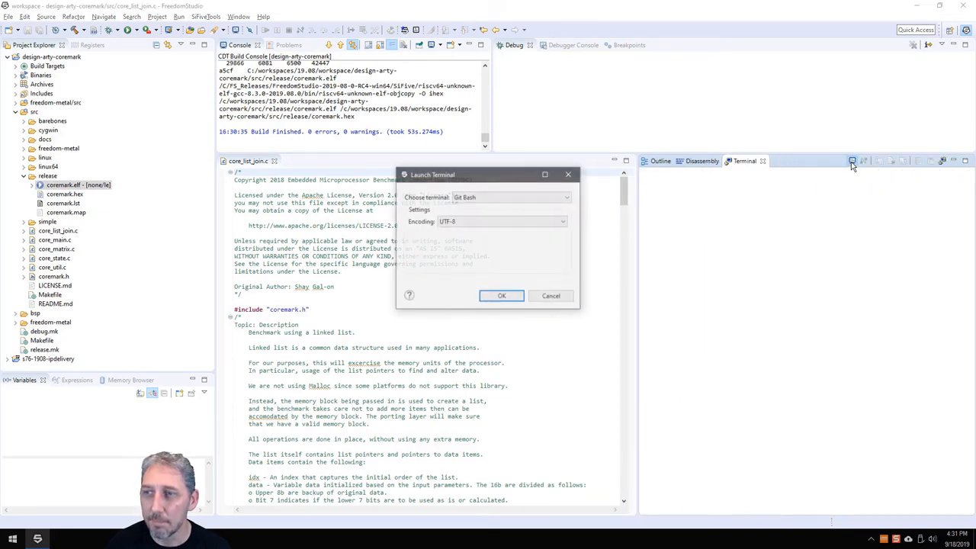
click(567, 196)
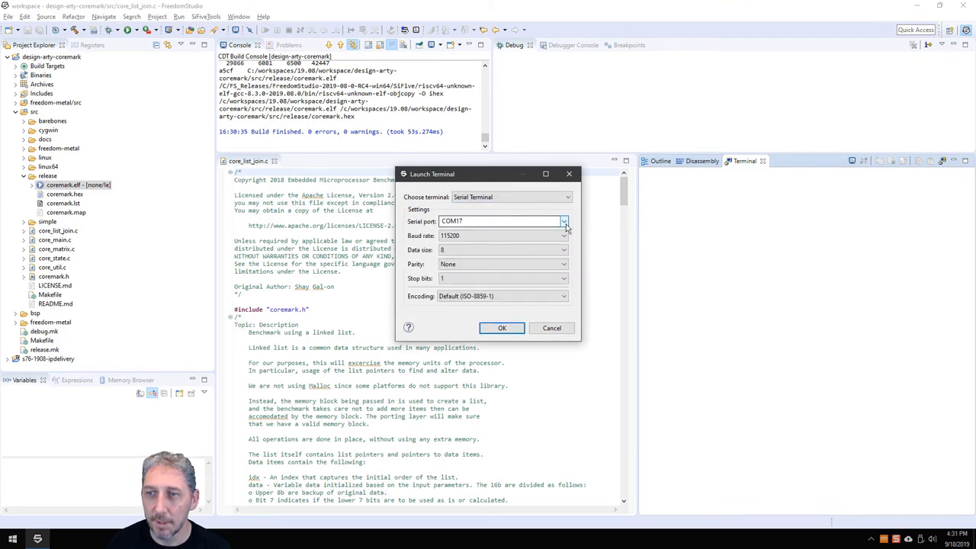
click(563, 222)
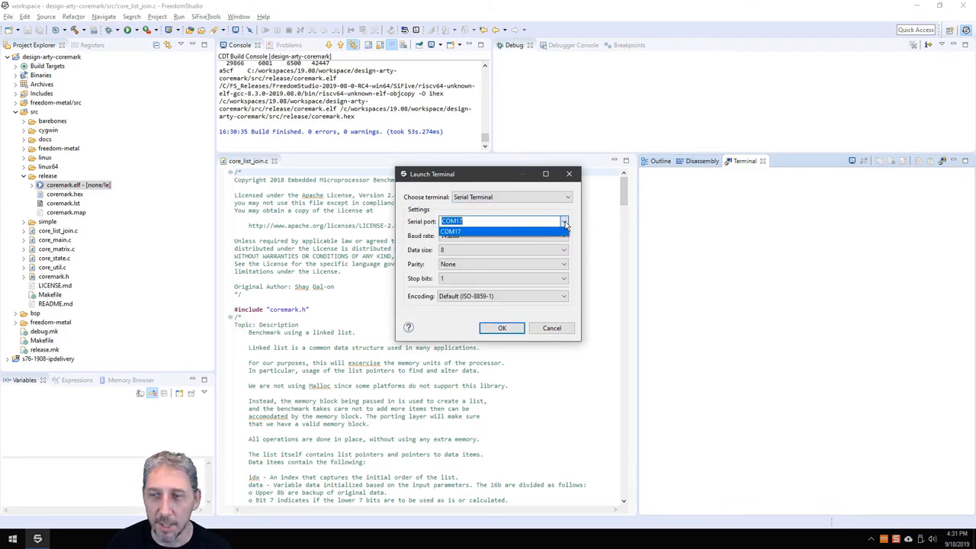
click(451, 231)
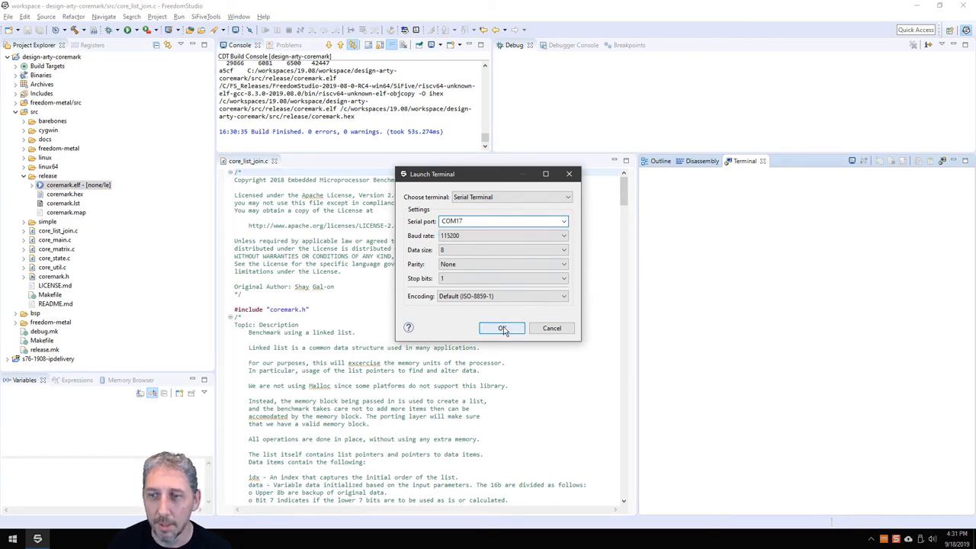
click(502, 328)
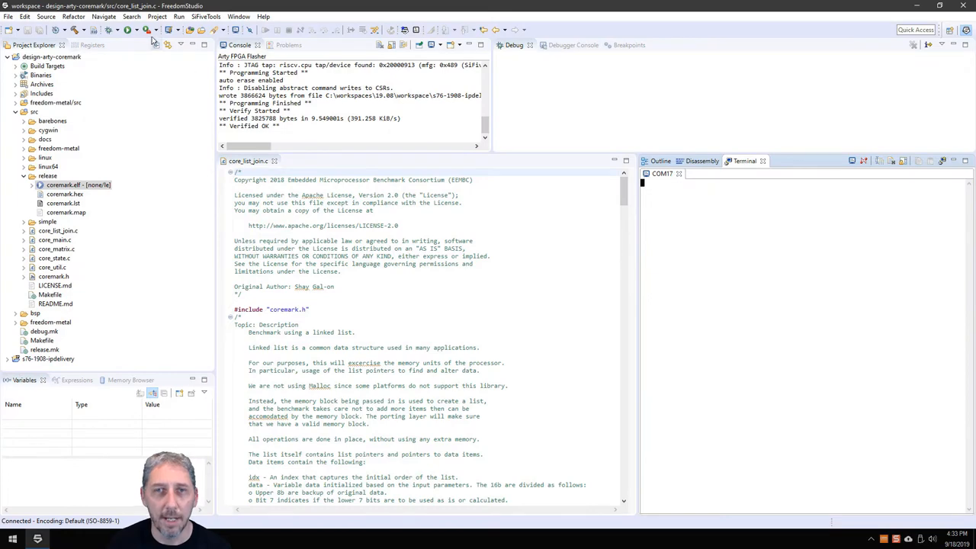
- Launch the design-arty-coremark debug configuration so CoreMark results appear on COM17
click(128, 29)
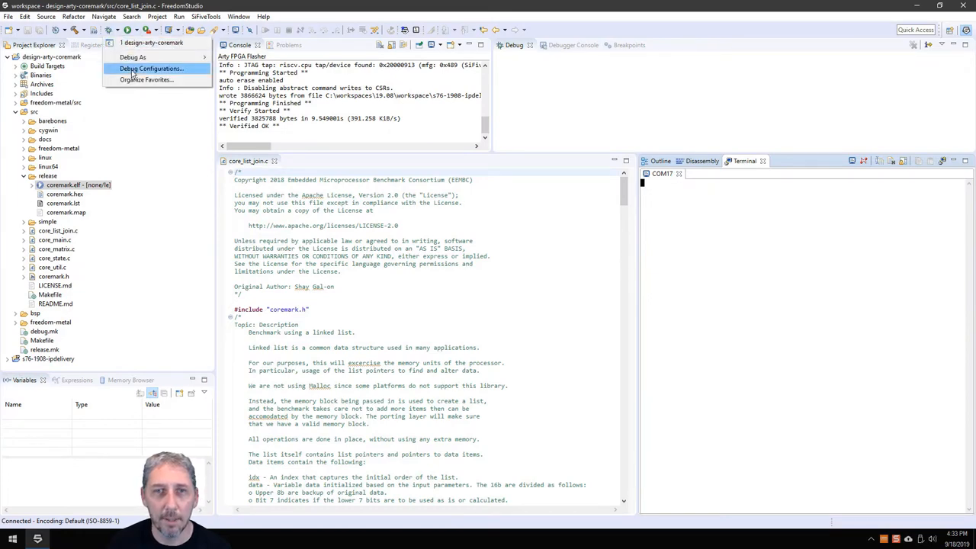
click(150, 68)
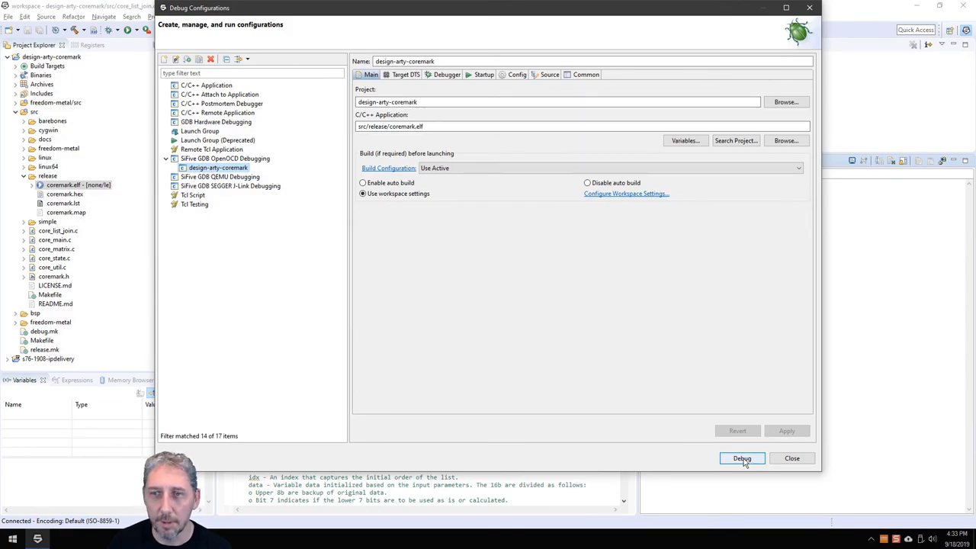
click(741, 458)
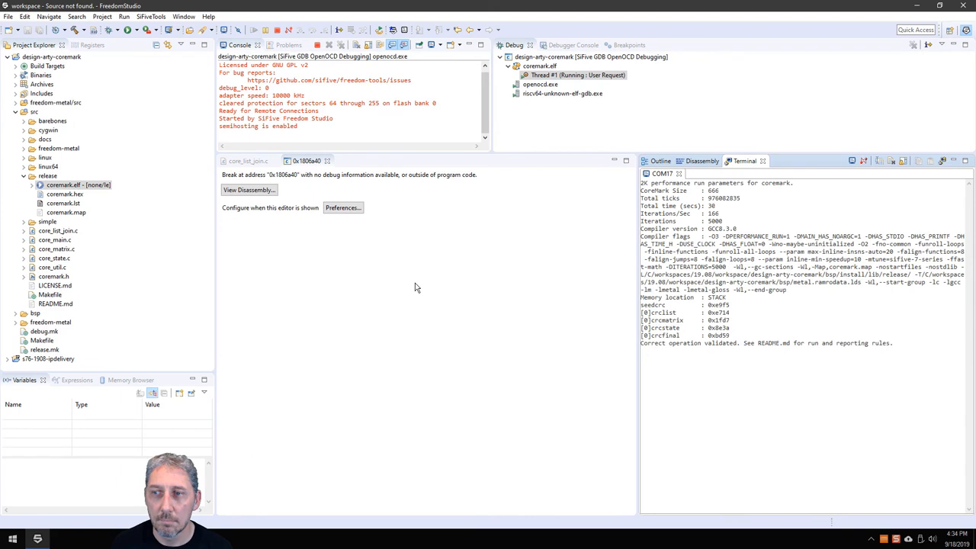
mouse_move(848, 371)
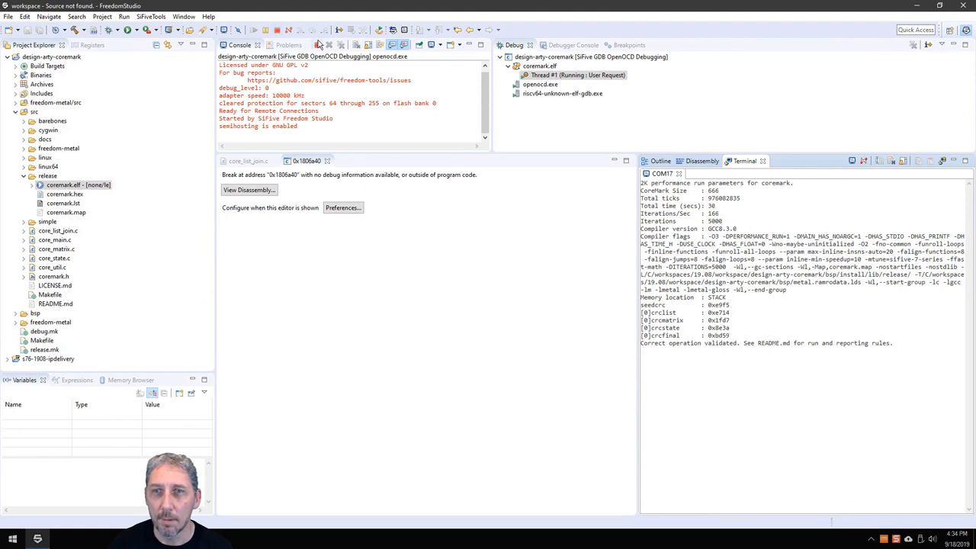
- Terminate the design-arty-coremark debug session, keeping the CoreMark results in the terminal
click(319, 44)
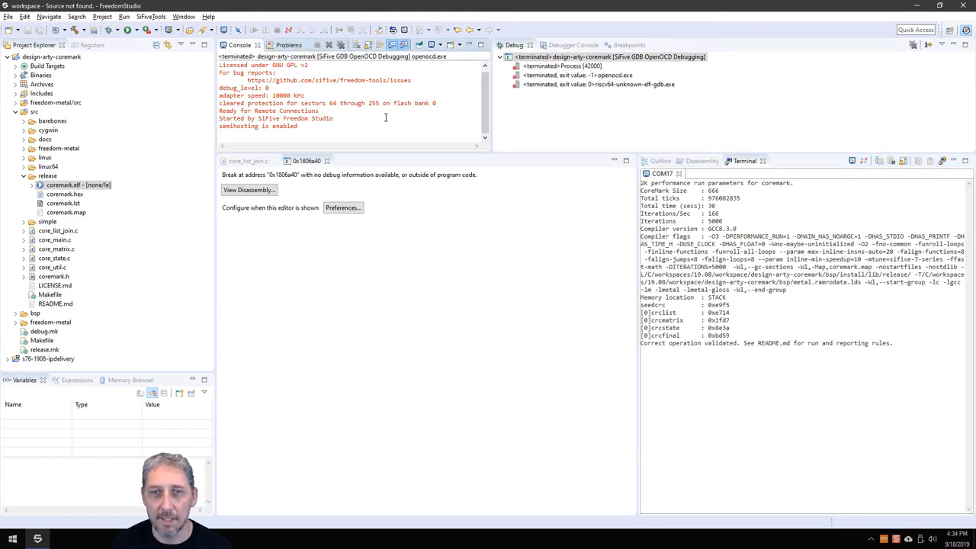